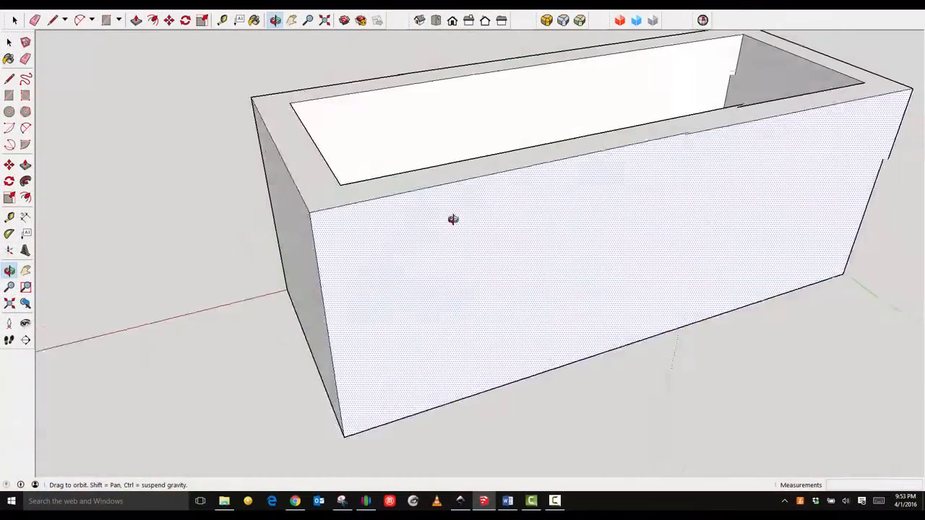
# Select the Circle tool, ready to place a 24-sided circle on the box face.
pyautogui.click(9, 111)
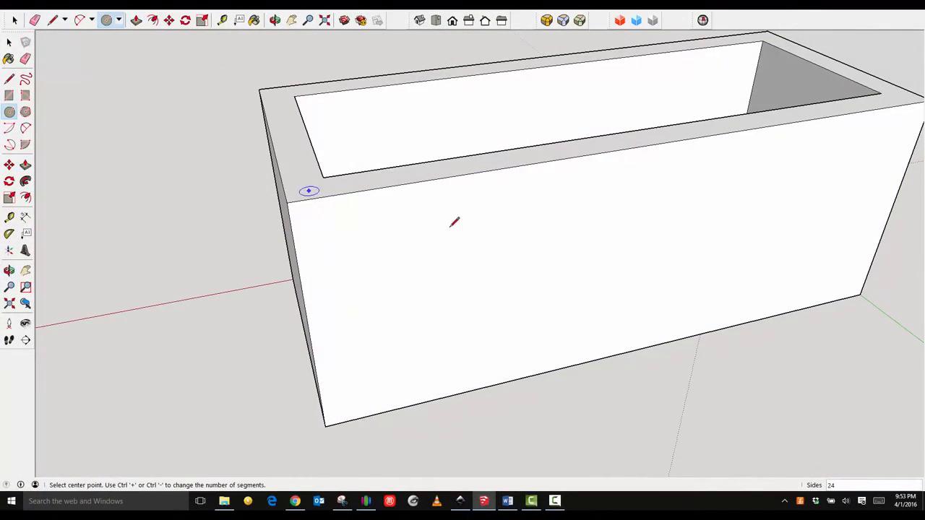